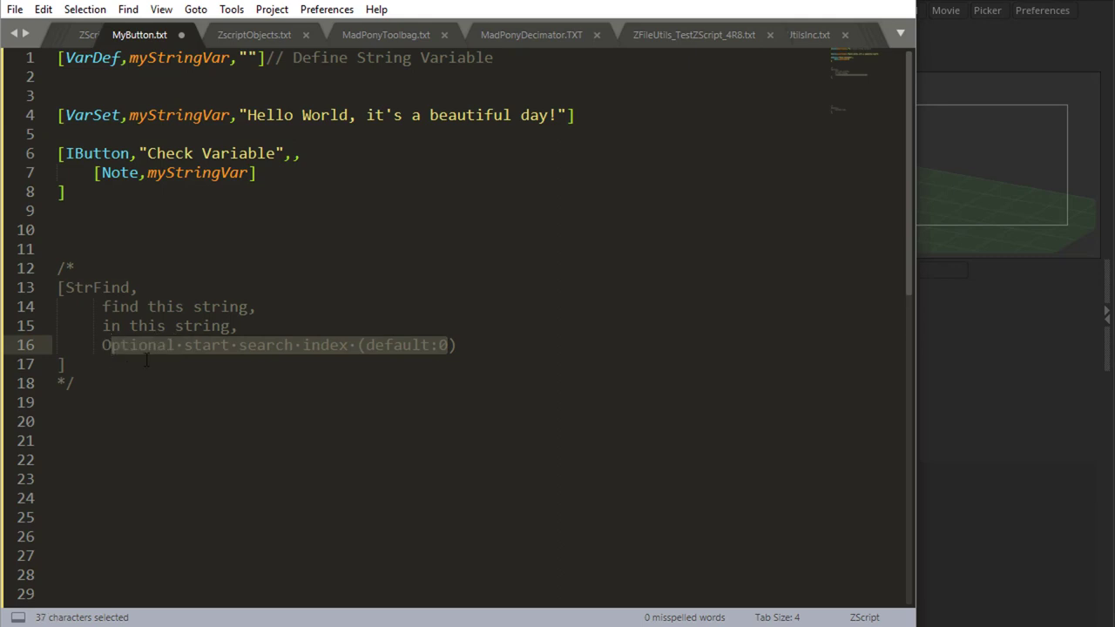
mouse_move(199, 390)
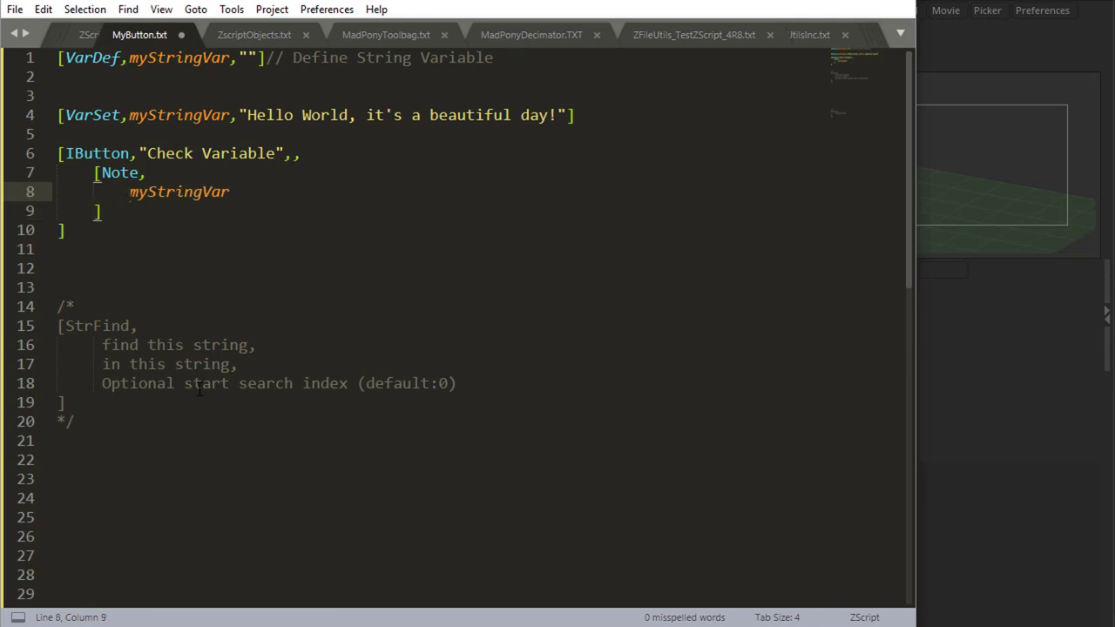
Wrap myStringVar in the Note as [StrFind,"Hello",myStringVar] and save the script
type("[StrFind")
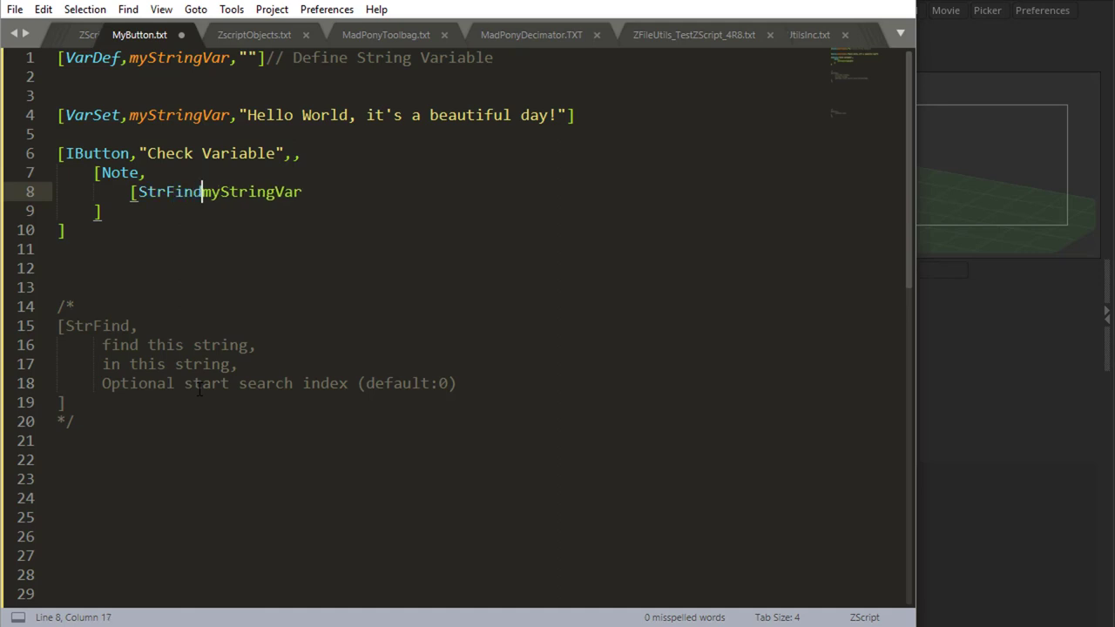
type(",")
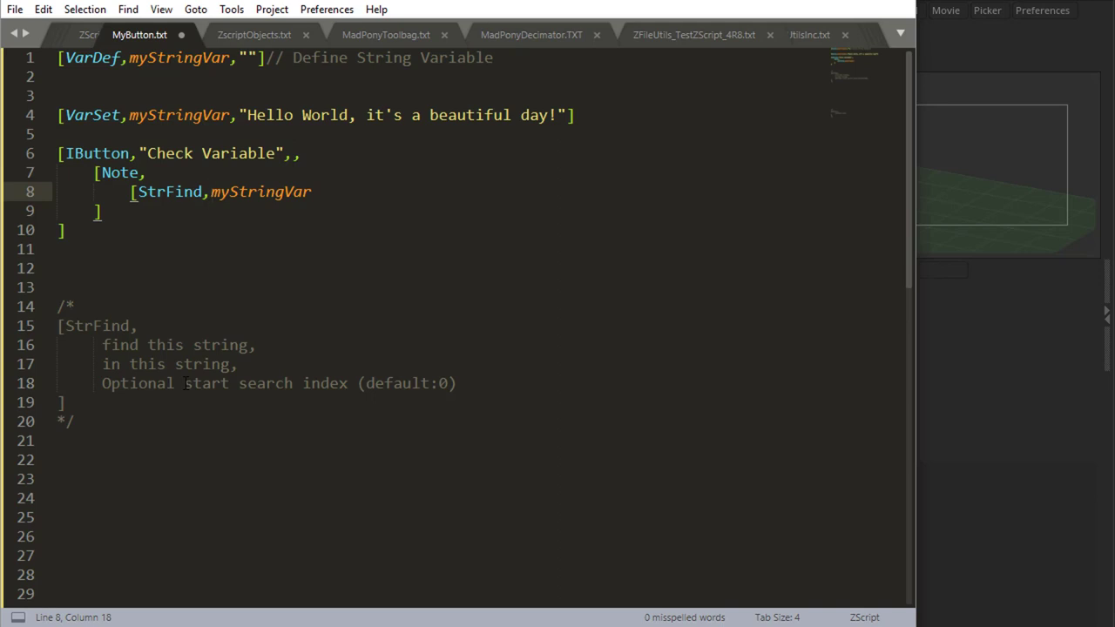
type("\"Hello")
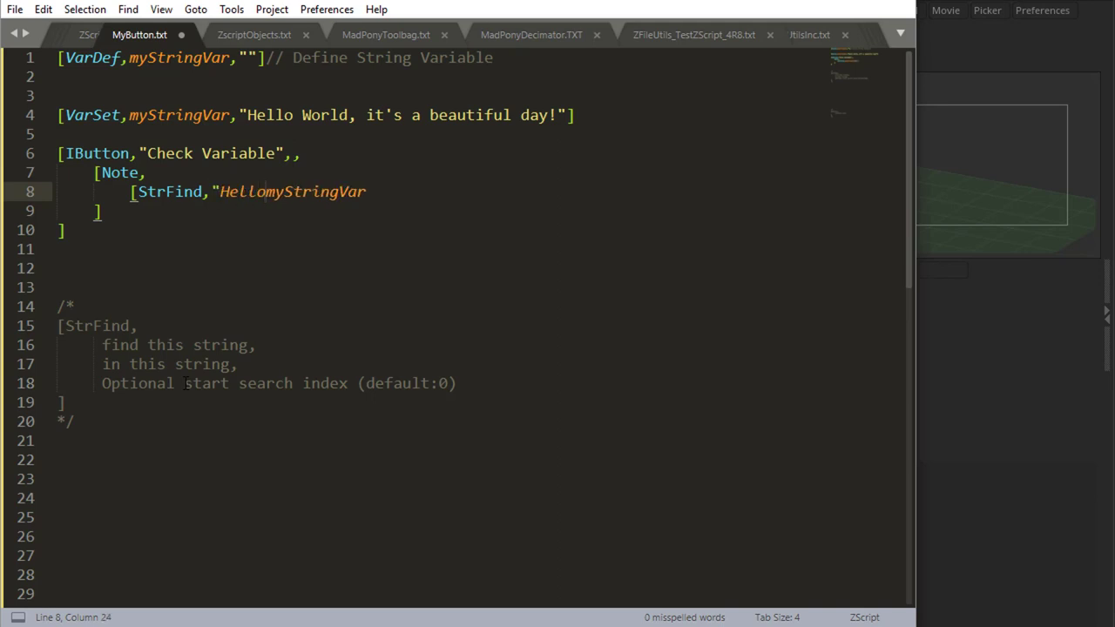
type("\",")
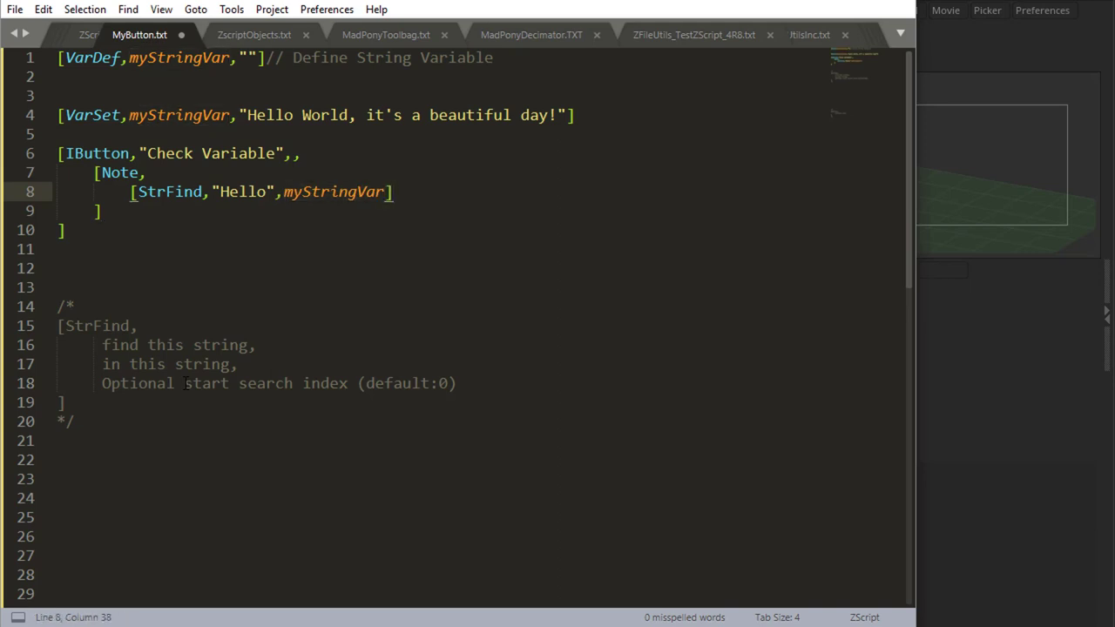
key("ctrl+s")
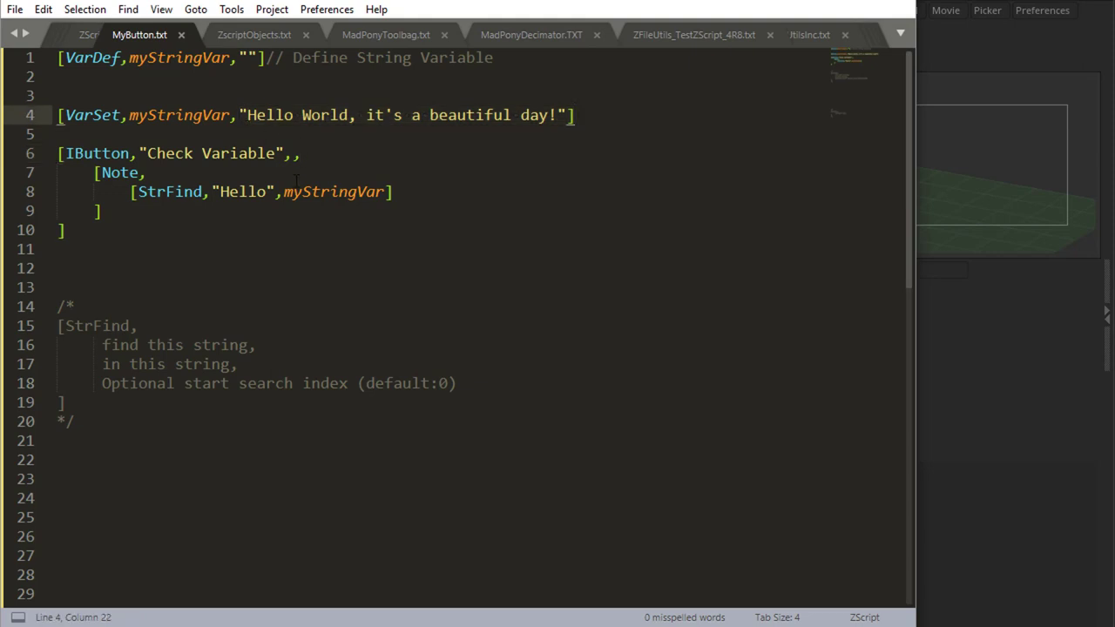
mouse_move(251, 120)
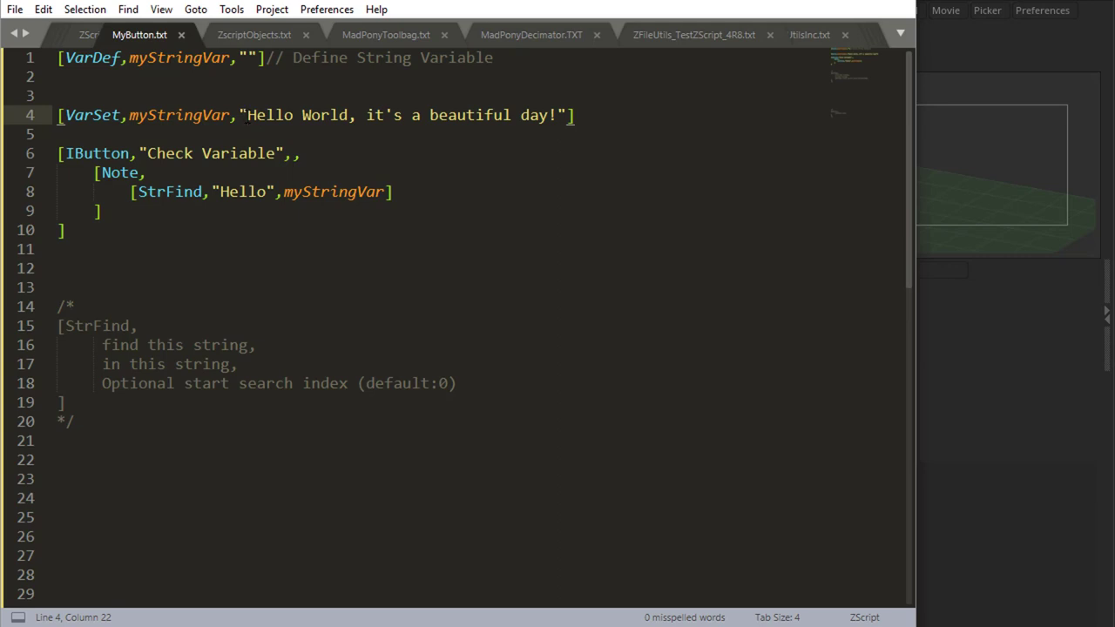
Change the StrFind search term to "World", save, and reload the script in ZBrush
double_click(324, 115)
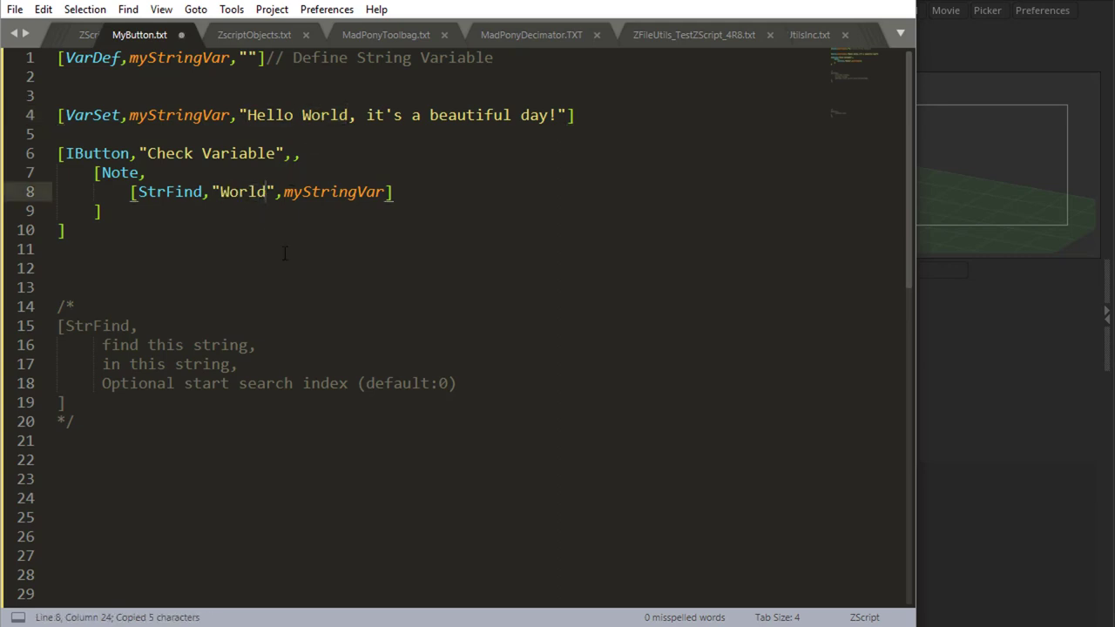
key("ctrl+s")
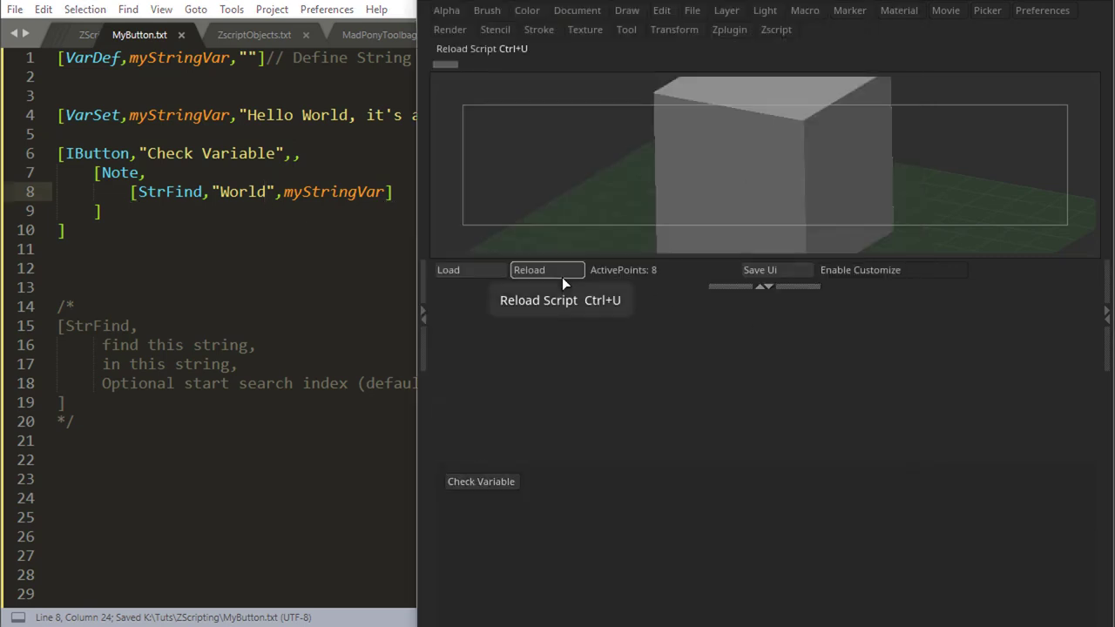
left_click(547, 268)
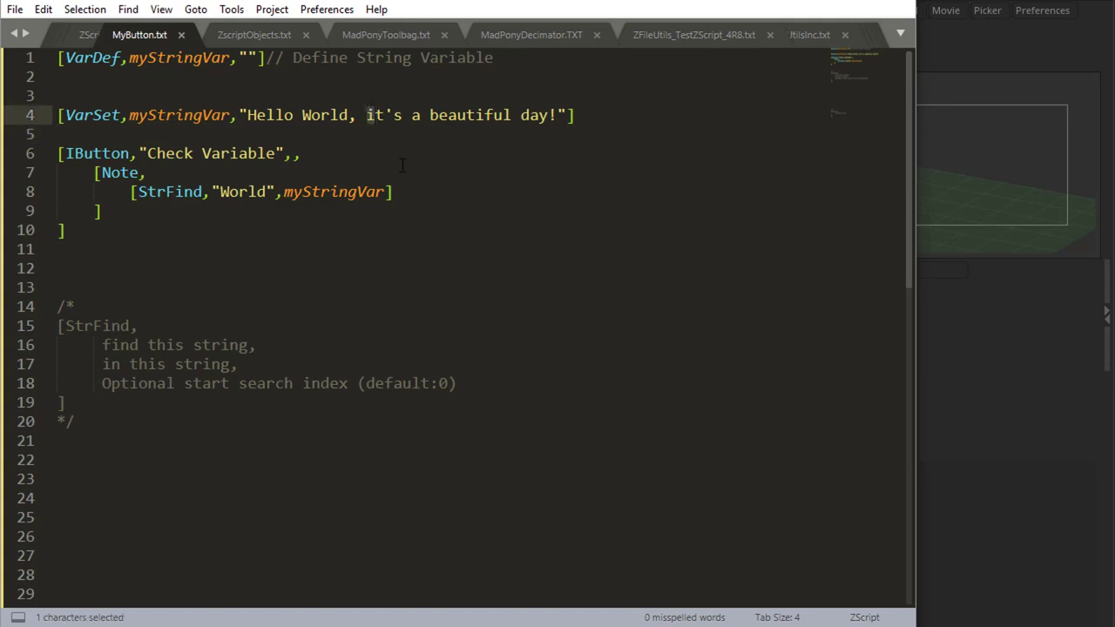
Change the search string to "i" and add start index 14 after myStringVar, checking positions in the greeting
double_click(241, 192)
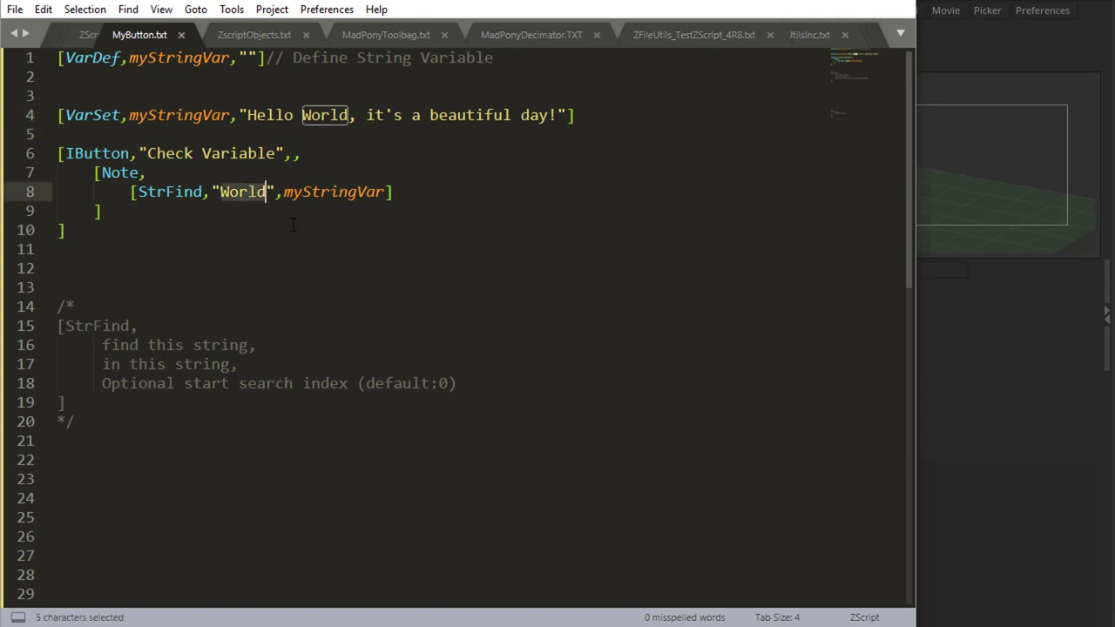
type("i")
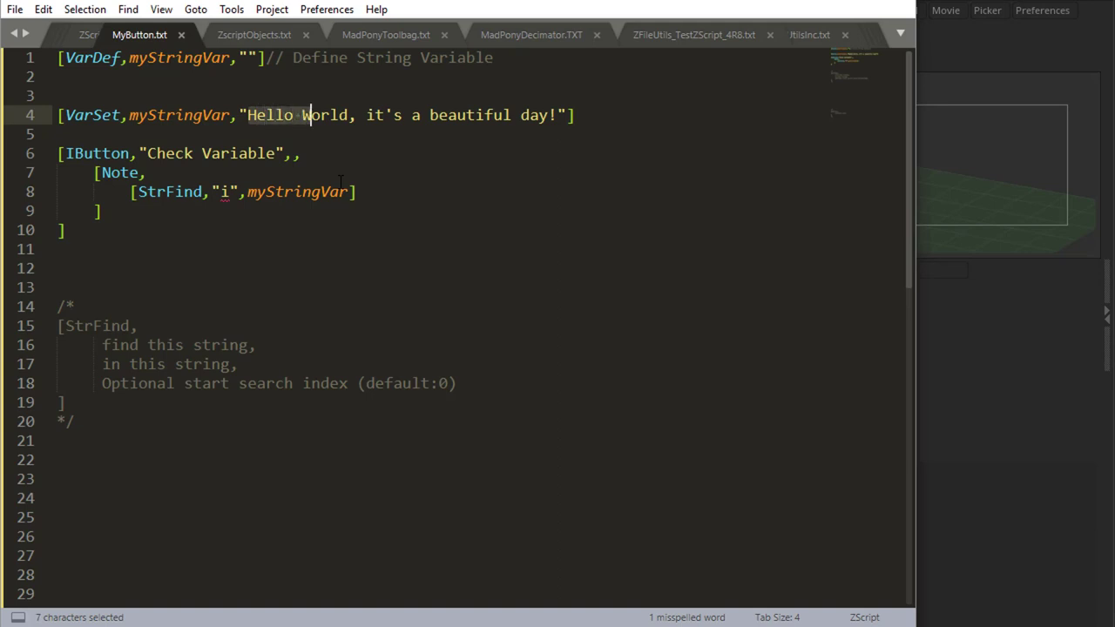
left_click_drag(310, 115, 355, 115)
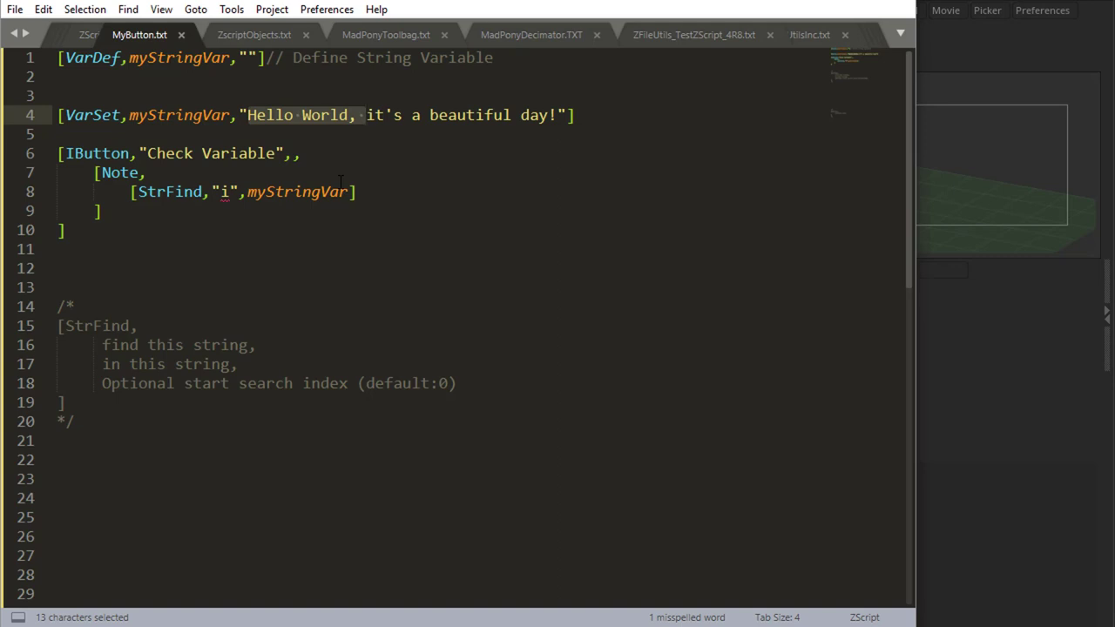
mouse_move(369, 392)
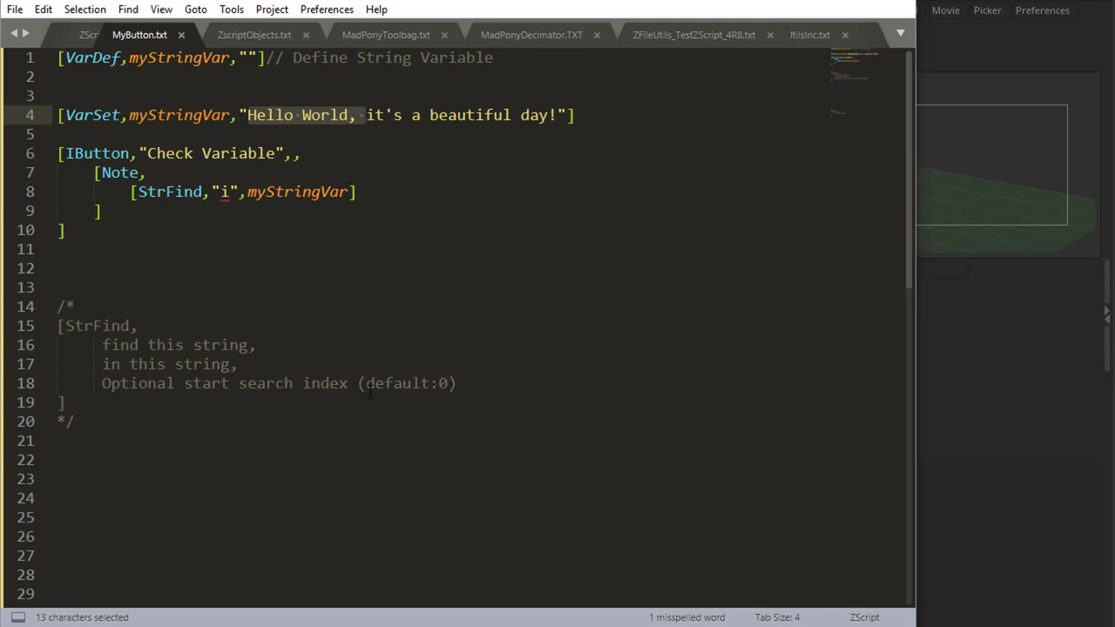
mouse_move(416, 338)
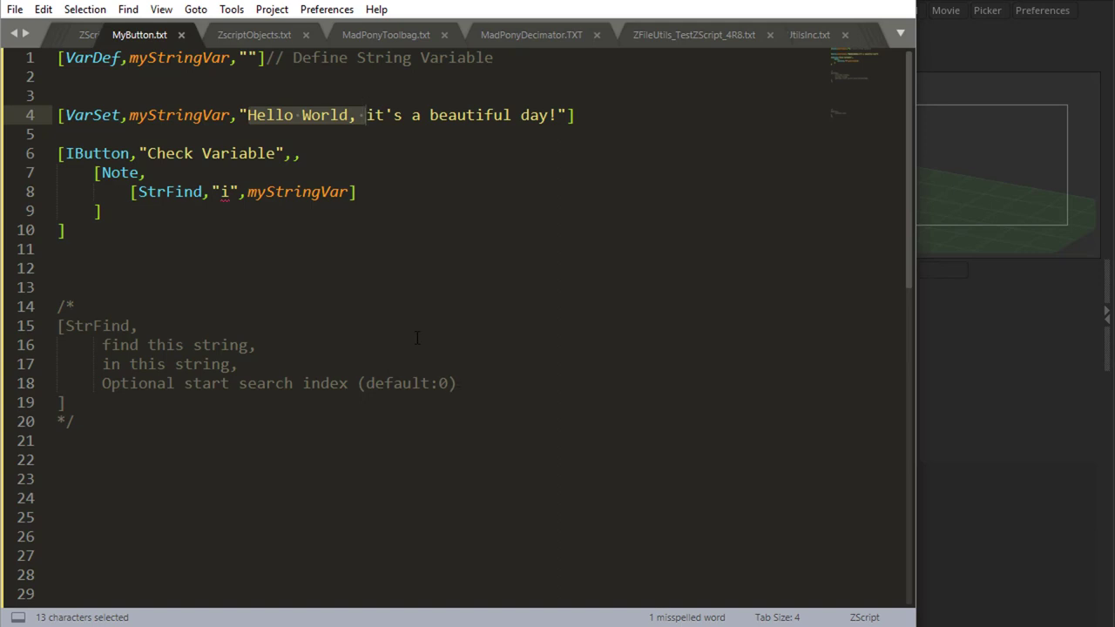
left_click(364, 115)
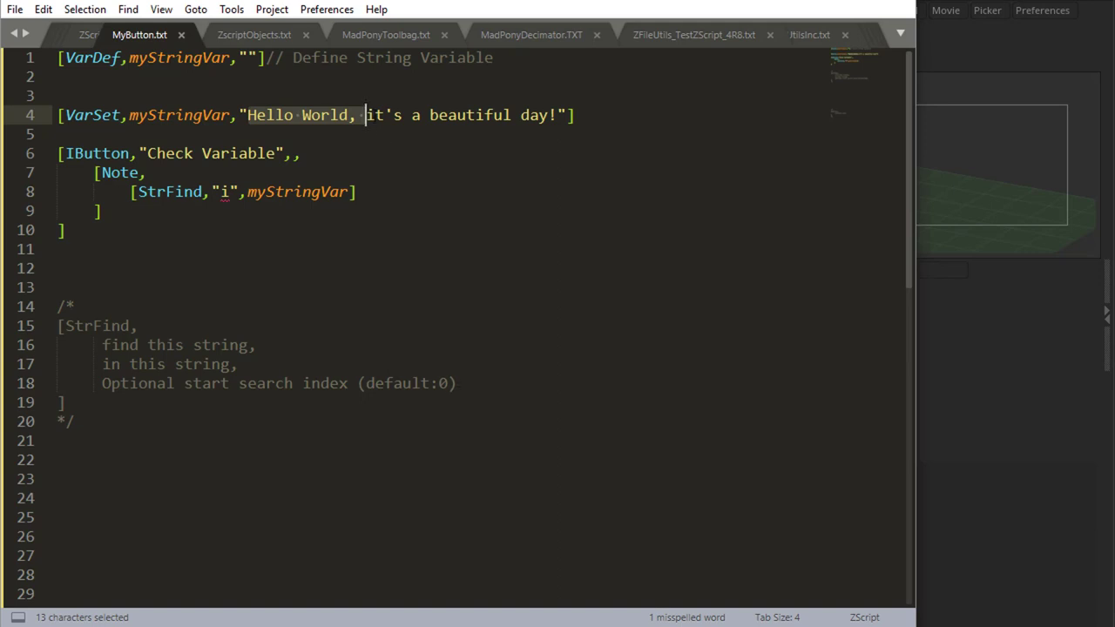
mouse_move(390, 153)
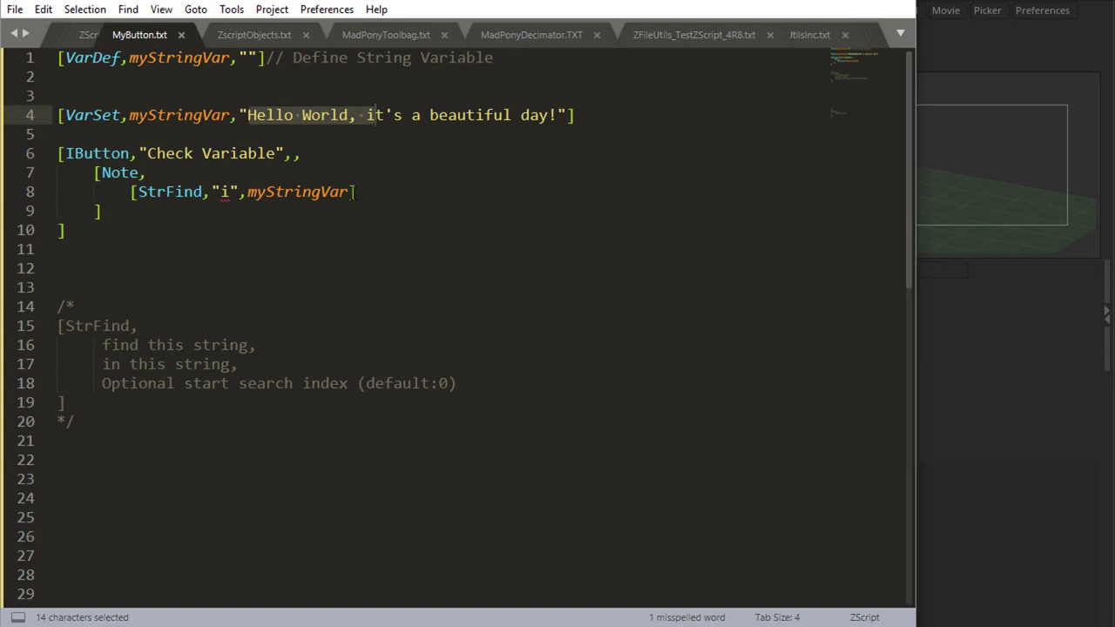
type("14")
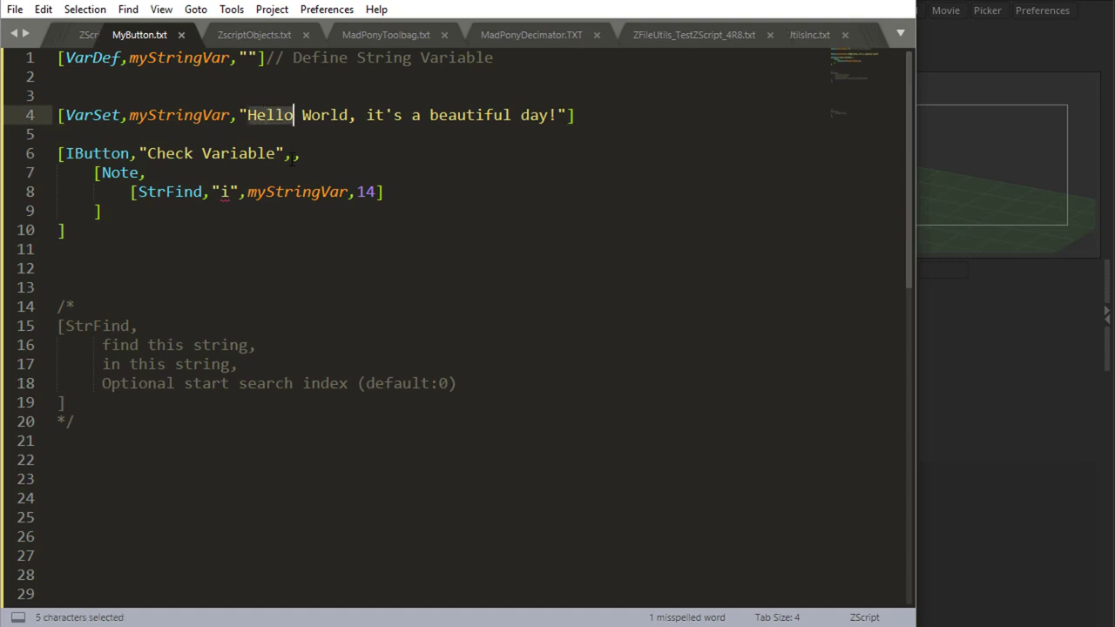
left_click_drag(296, 115, 477, 115)
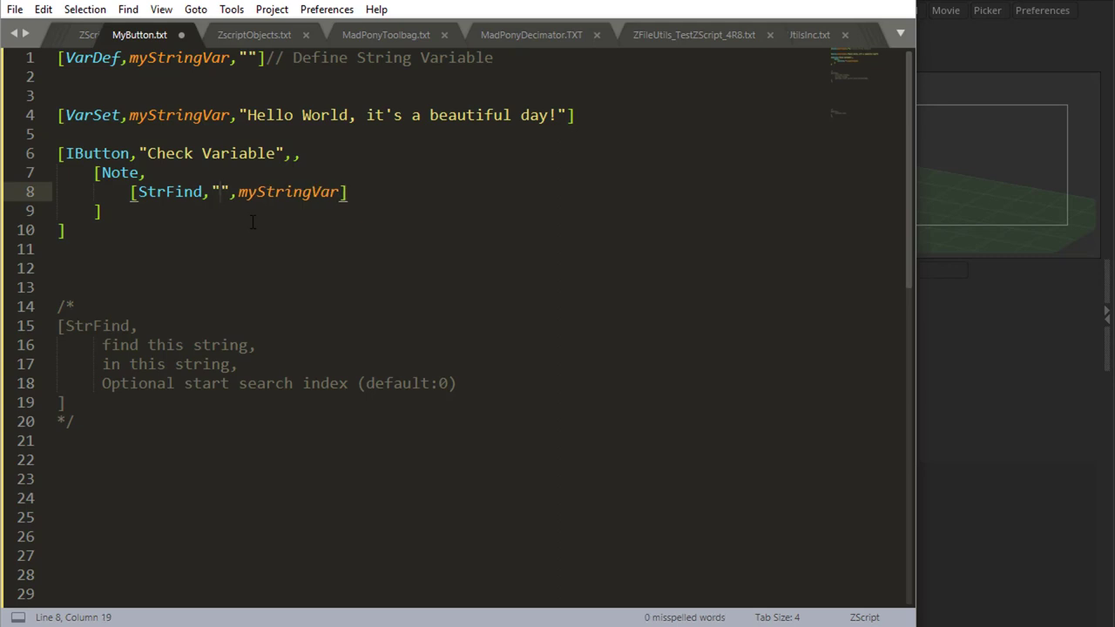
Search myStringVar for "Mike" with no start index and test the Check Variable button
type("Mike")
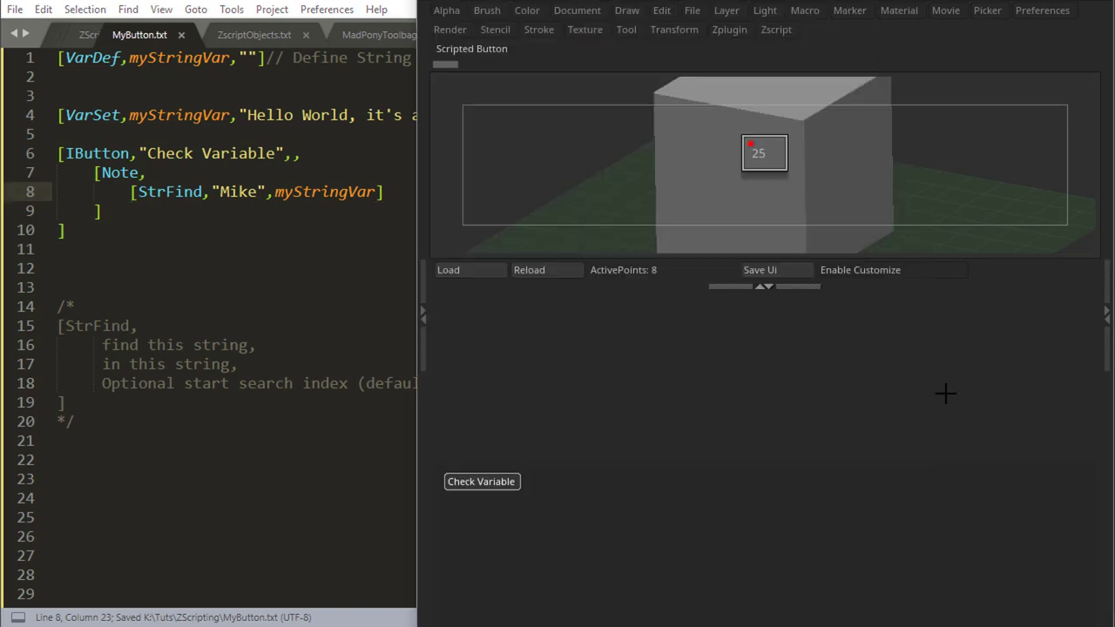
left_click(481, 481)
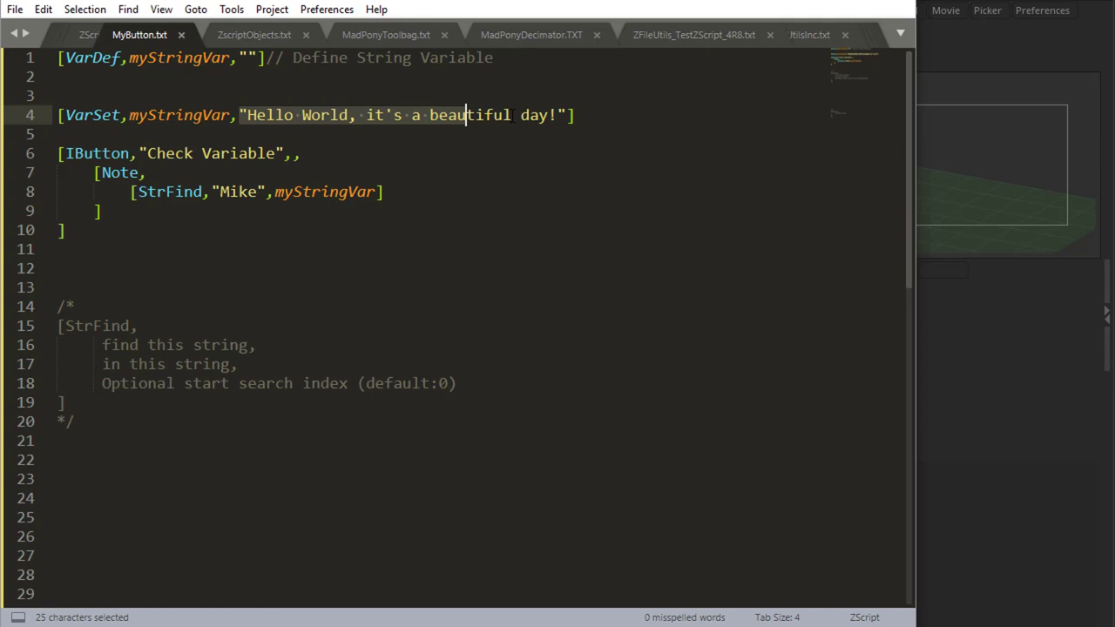
left_click_drag(467, 115, 564, 115)
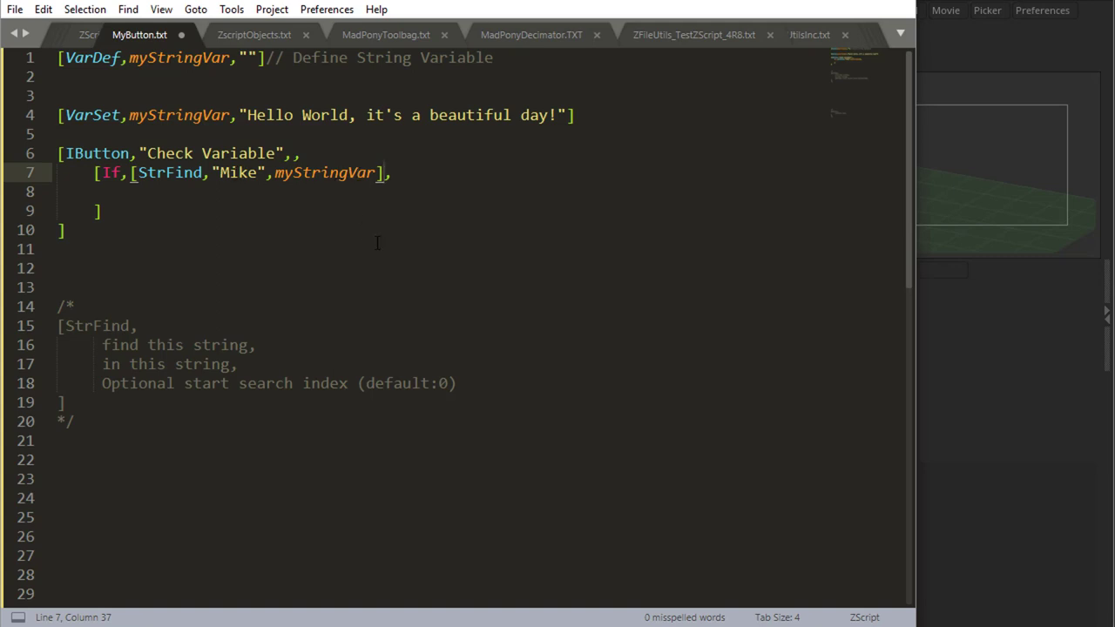
Add ==-1 to the If condition with a [Note,"Mike not found!"] result
type("==-1")
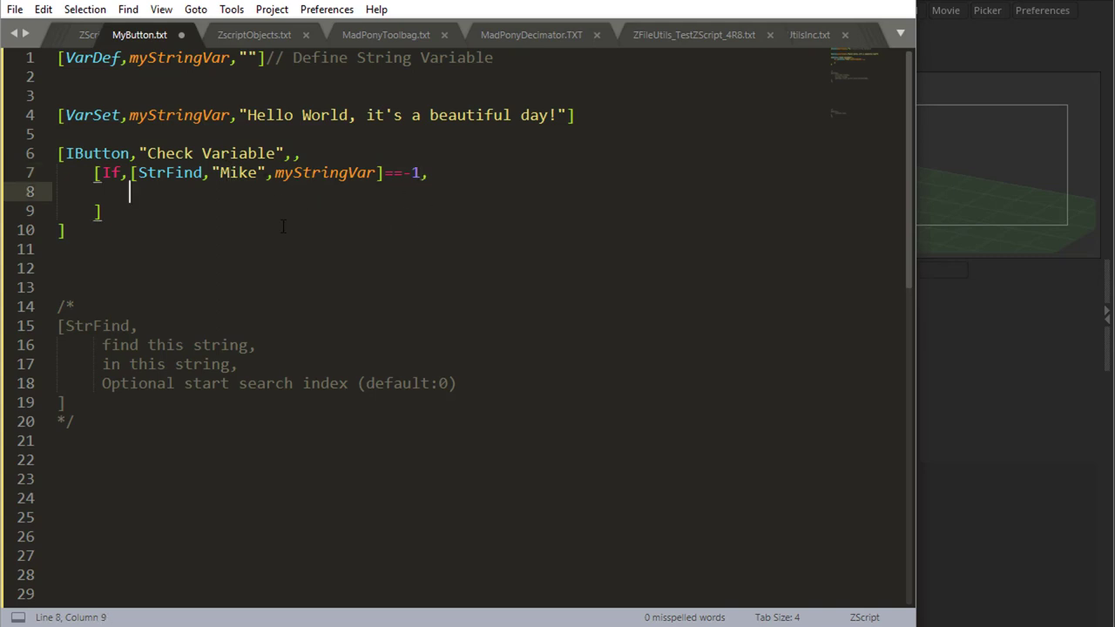
type("[Note,\"Mike not found!\"]")
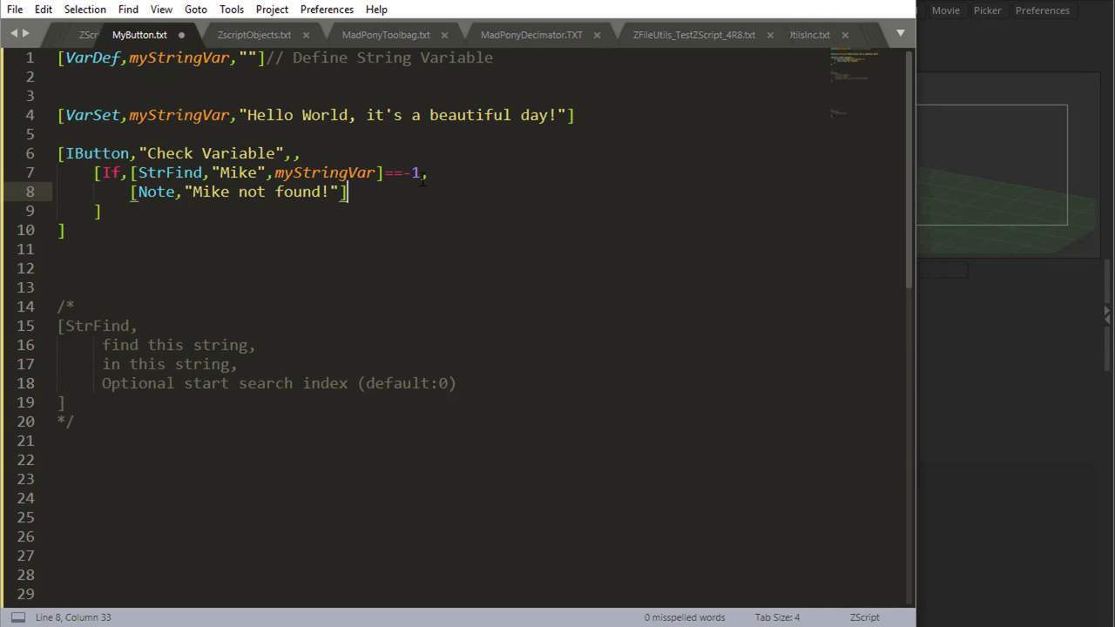
double_click(237, 172)
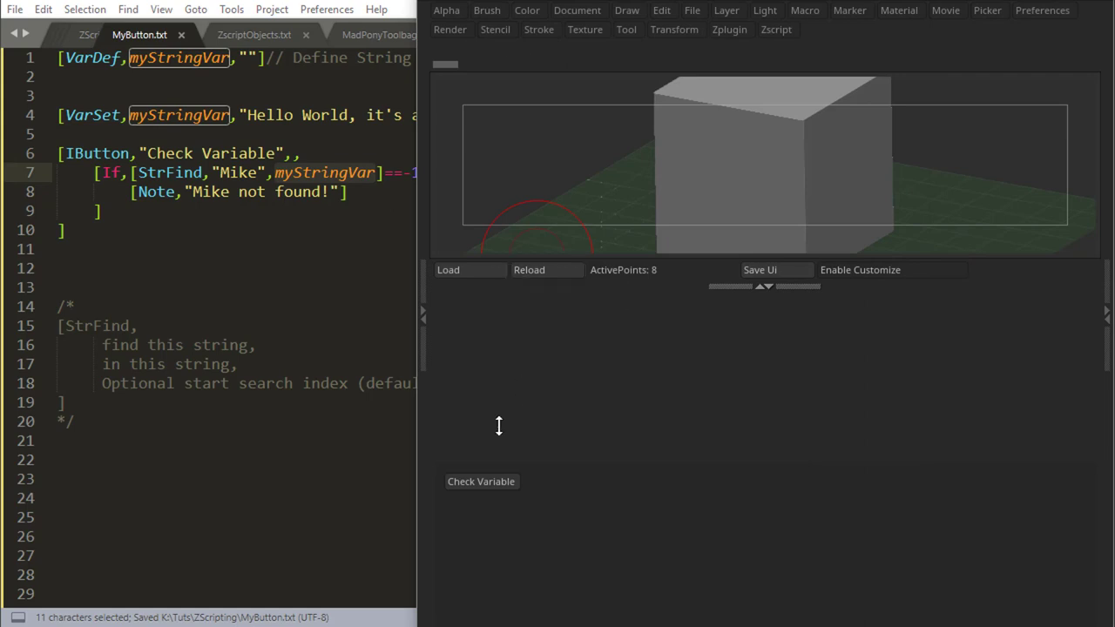
Reload the script in ZBrush and run Check Variable to show both result notes
left_click(480, 481)
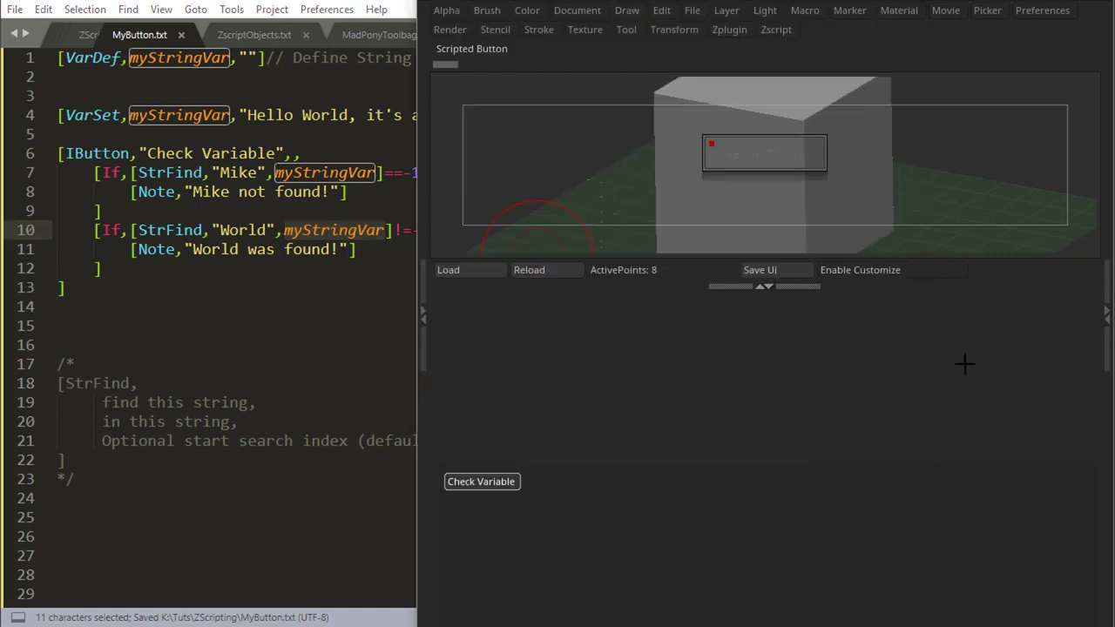
left_click(481, 481)
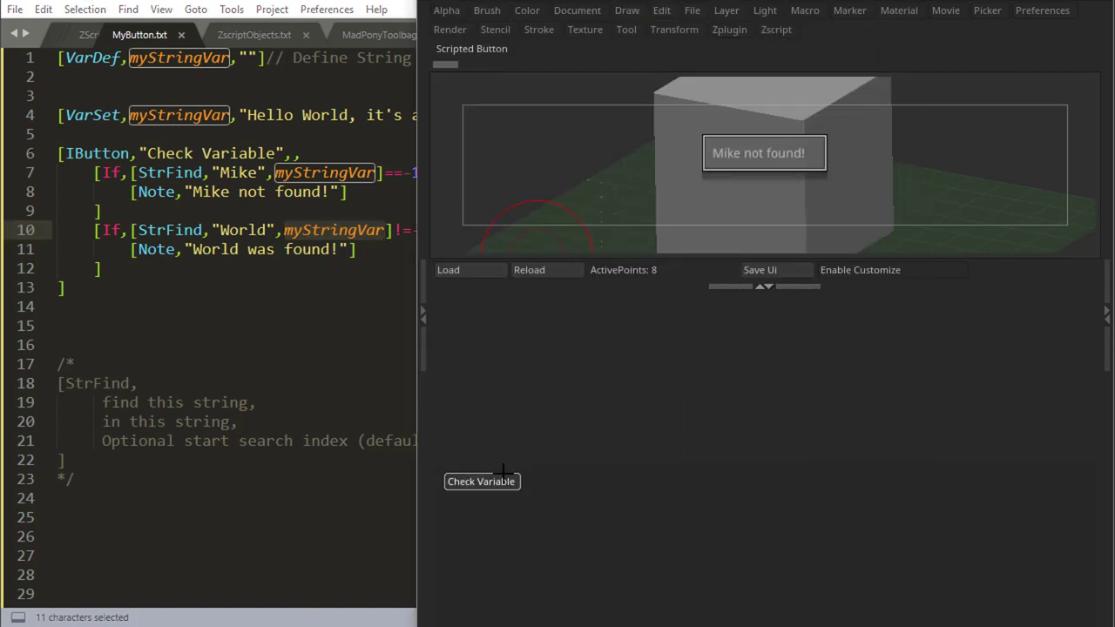
mouse_move(815, 183)
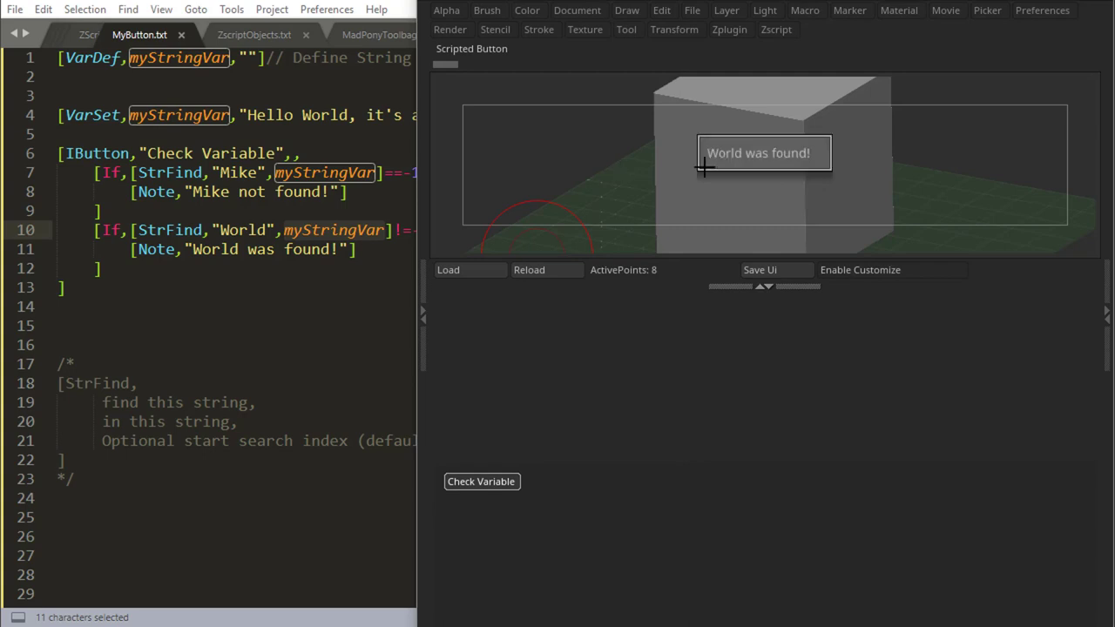
mouse_move(315, 244)
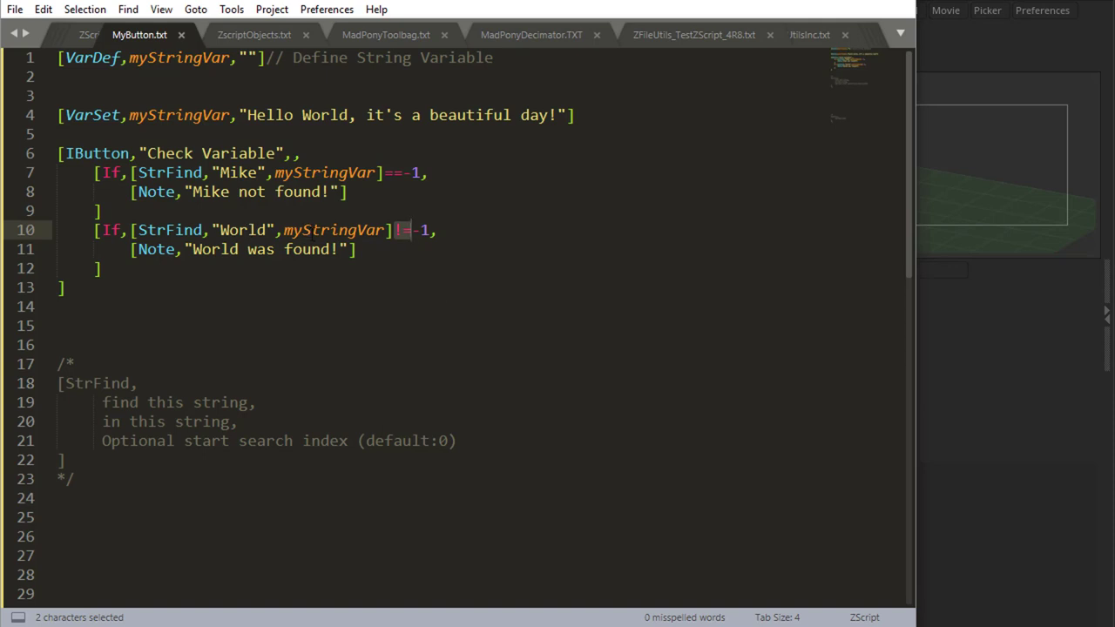
left_click(355, 249)
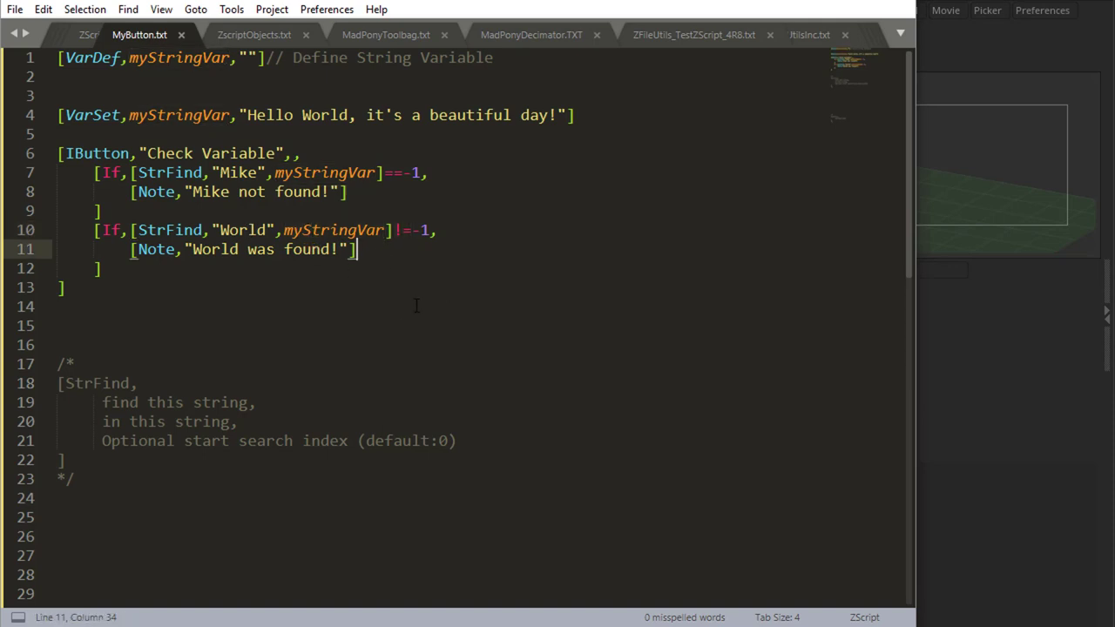
left_click(427, 173)
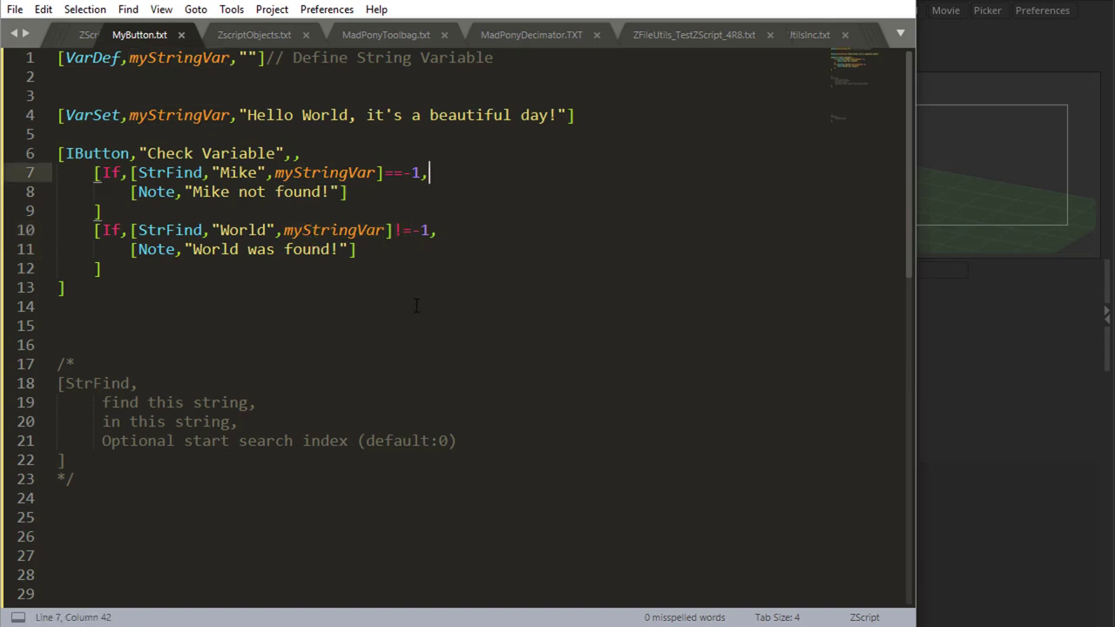